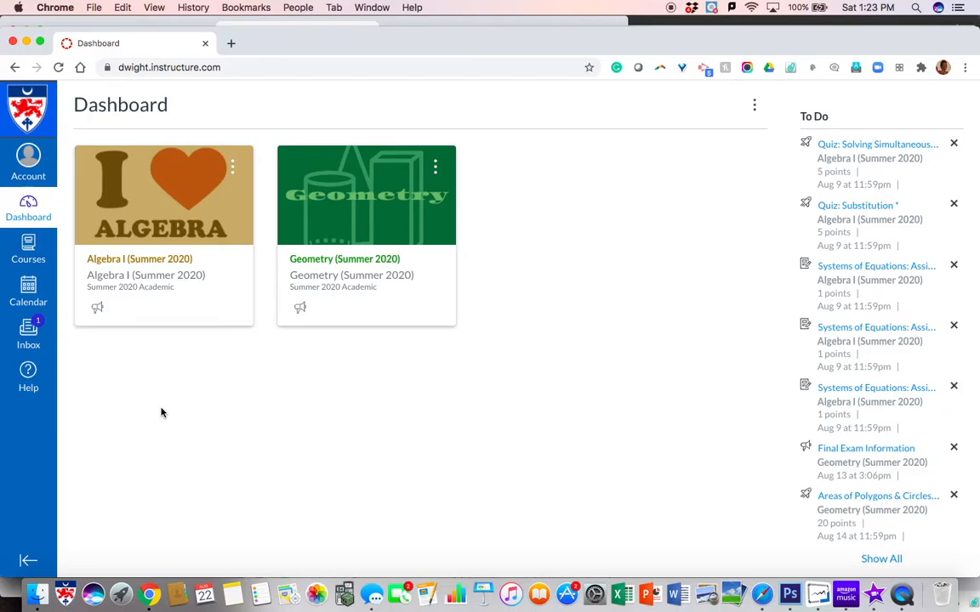
mouse_move(229, 382)
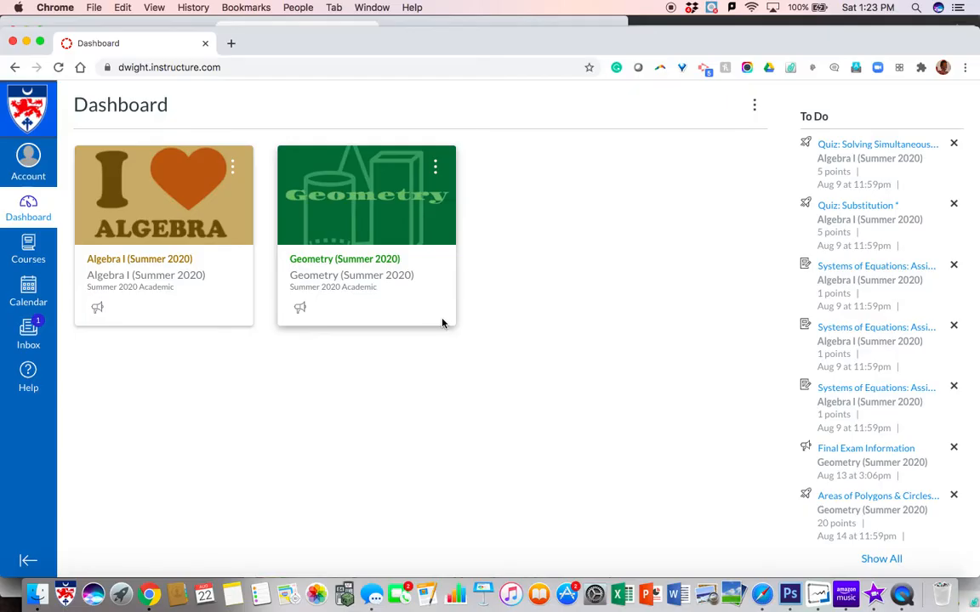
mouse_move(871, 106)
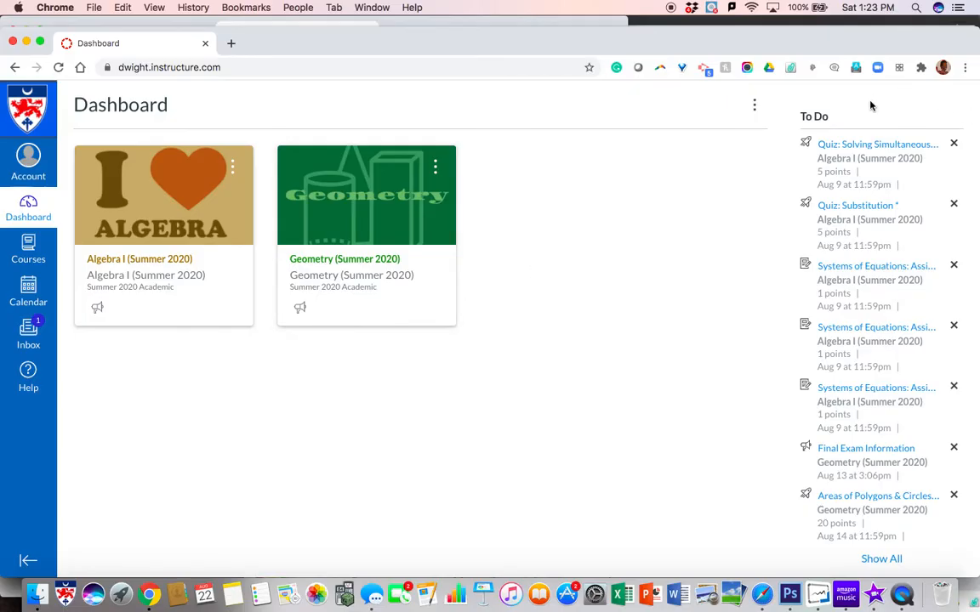
mouse_move(880, 175)
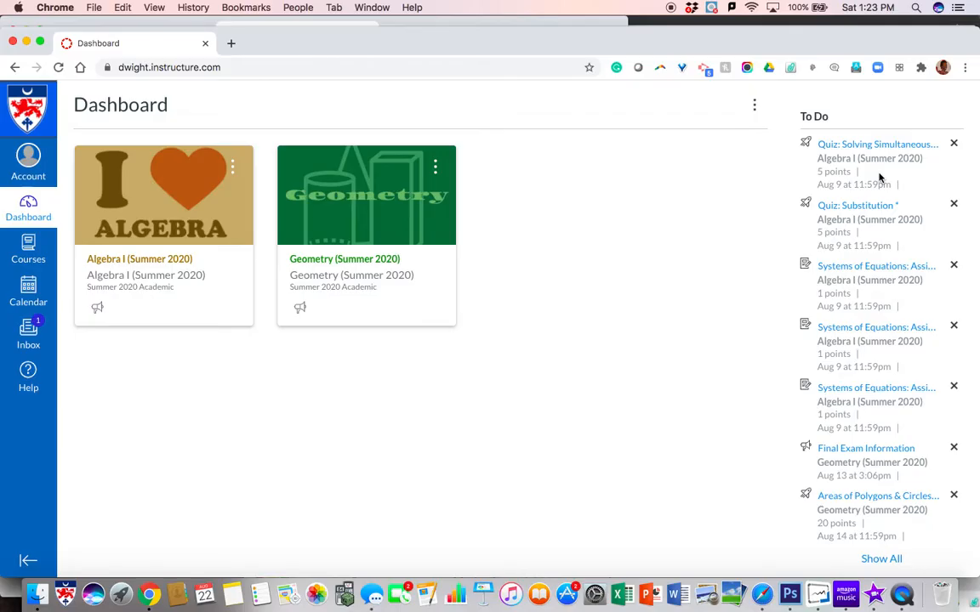
mouse_move(28, 292)
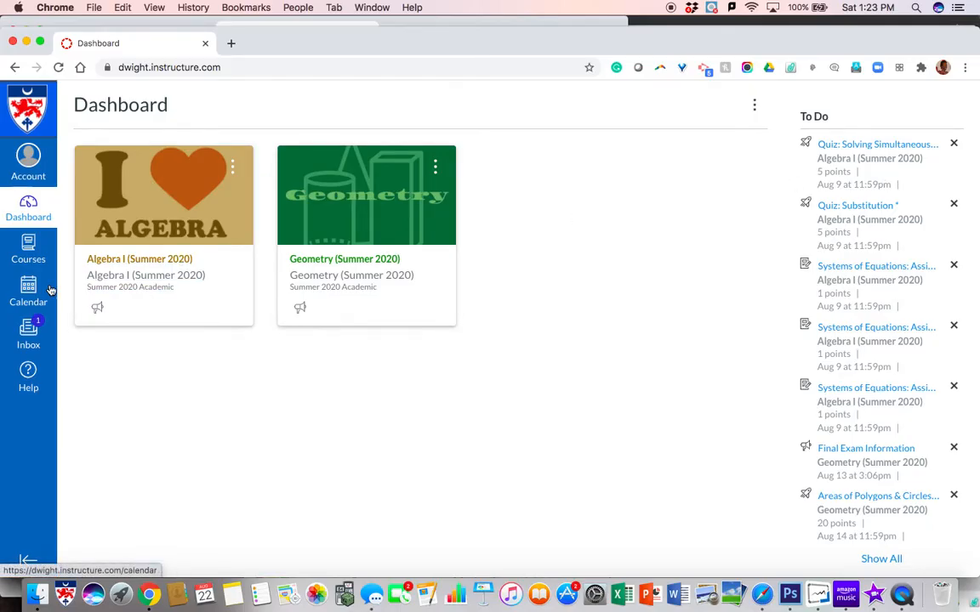
- Show the August 2020 course calendar and the Linear Function Application discussion details
left_click(27, 293)
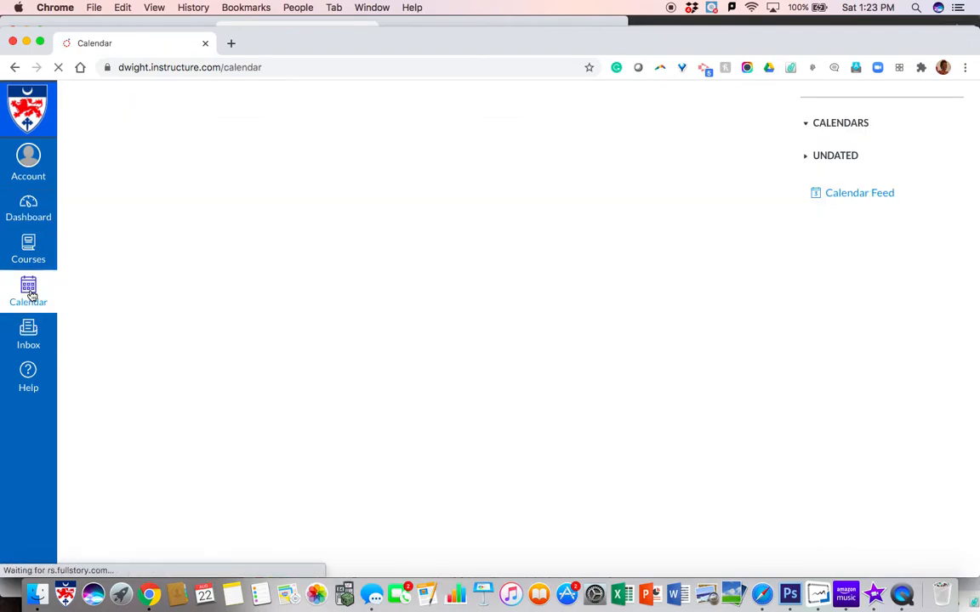
left_click(27, 293)
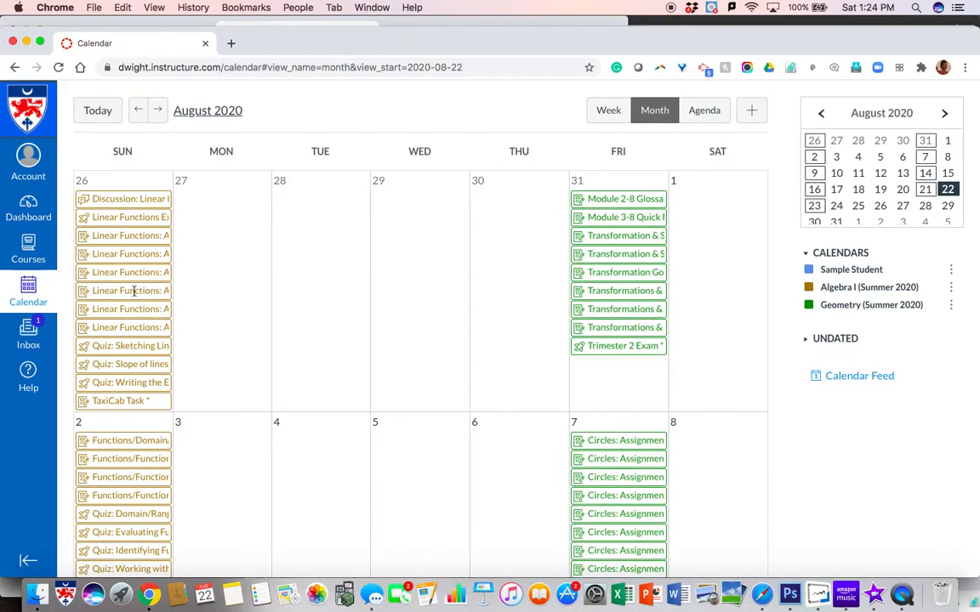
mouse_move(626, 304)
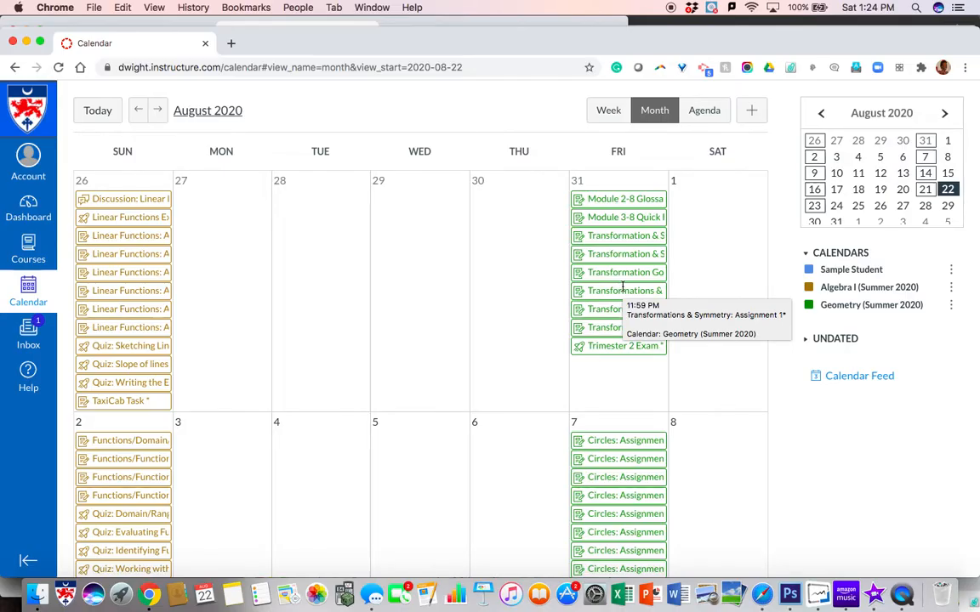
mouse_move(483, 211)
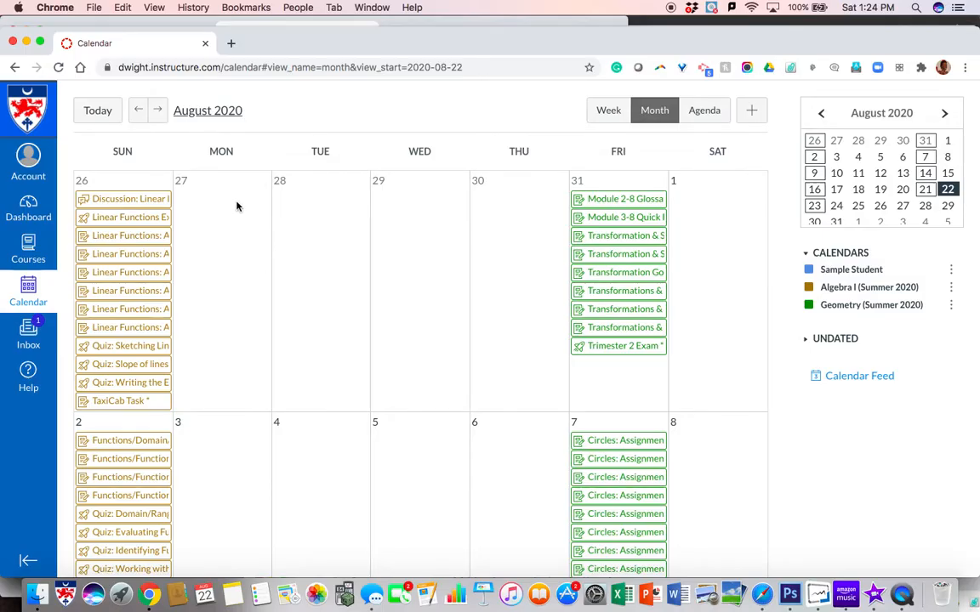
mouse_move(235, 327)
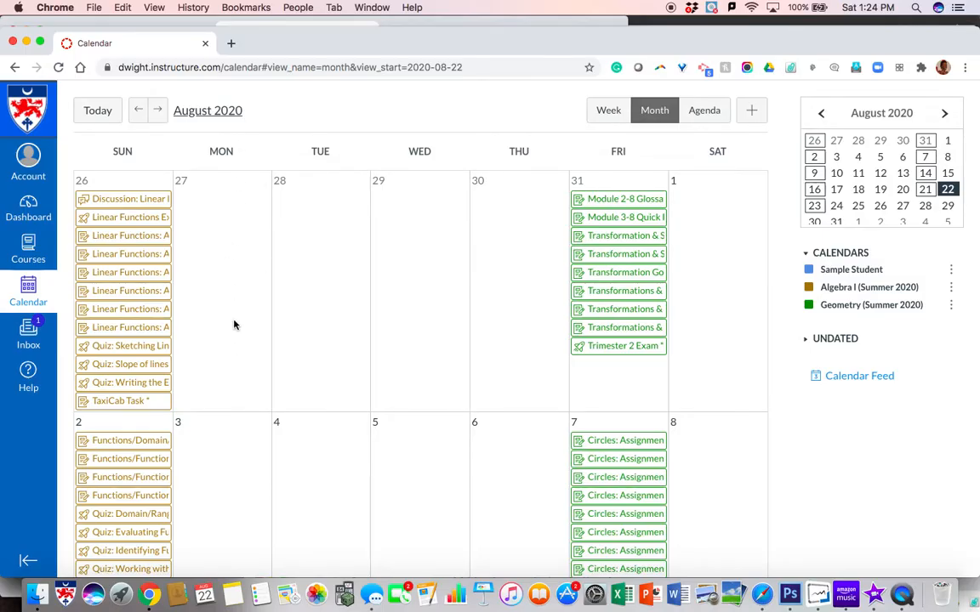
mouse_move(225, 208)
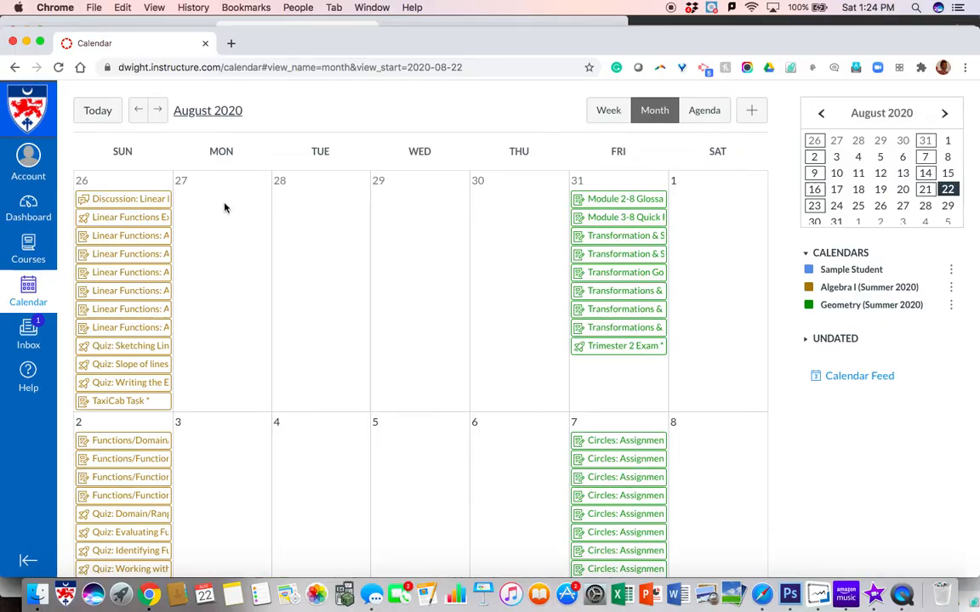
left_click(129, 197)
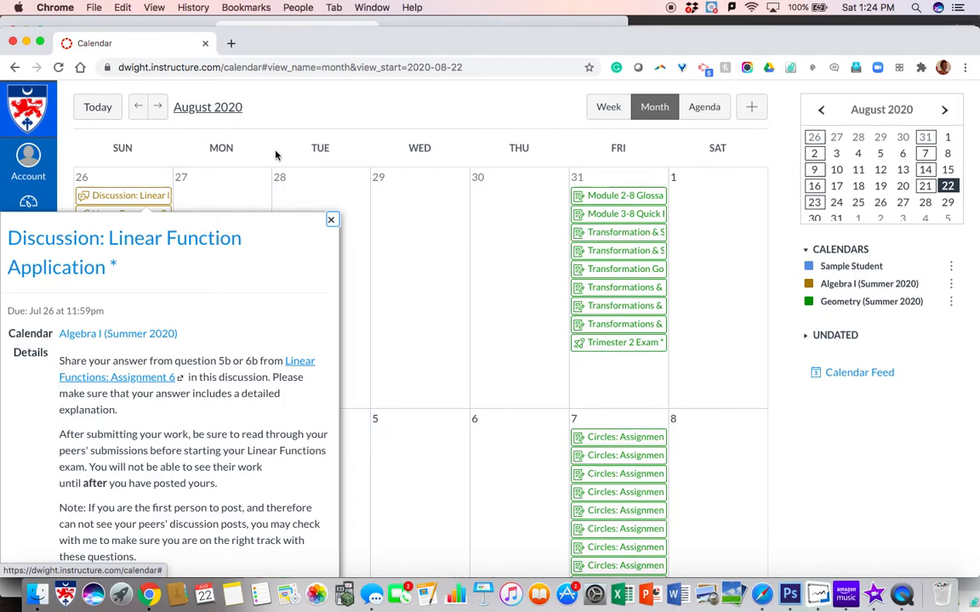
- Dismiss the discussion popup, leaving the August 2020 month calendar
left_click(331, 220)
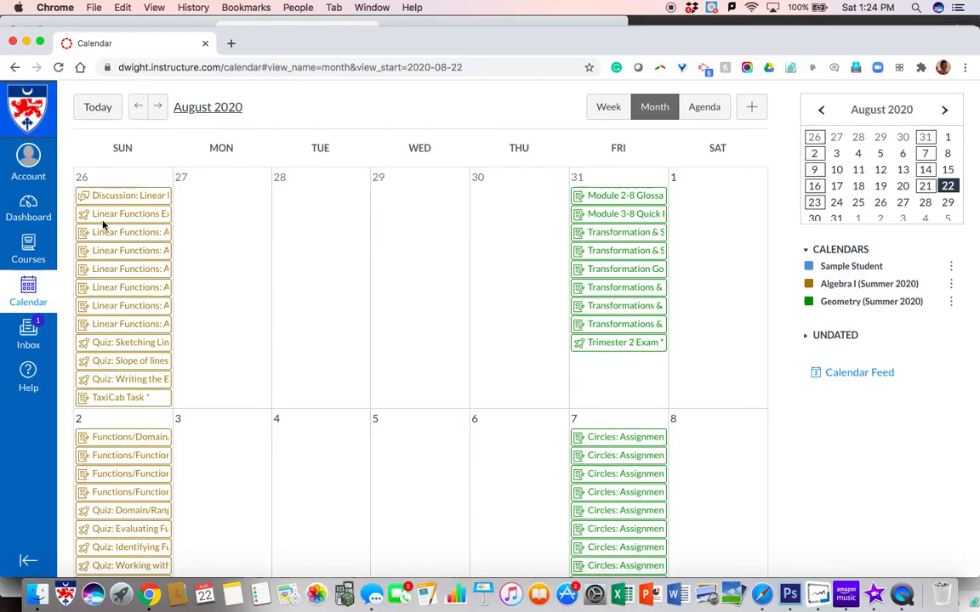
mouse_move(638, 231)
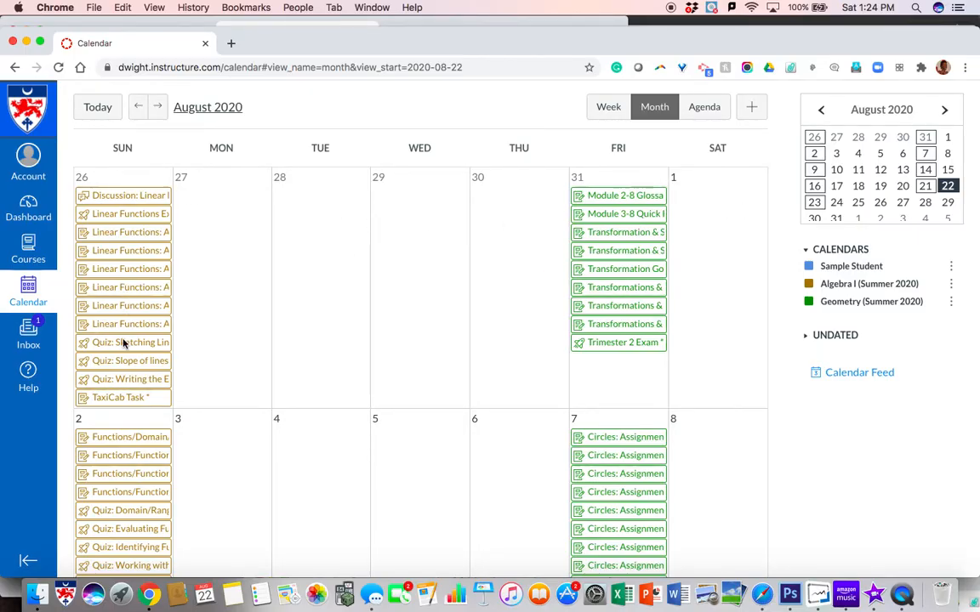
mouse_move(129, 342)
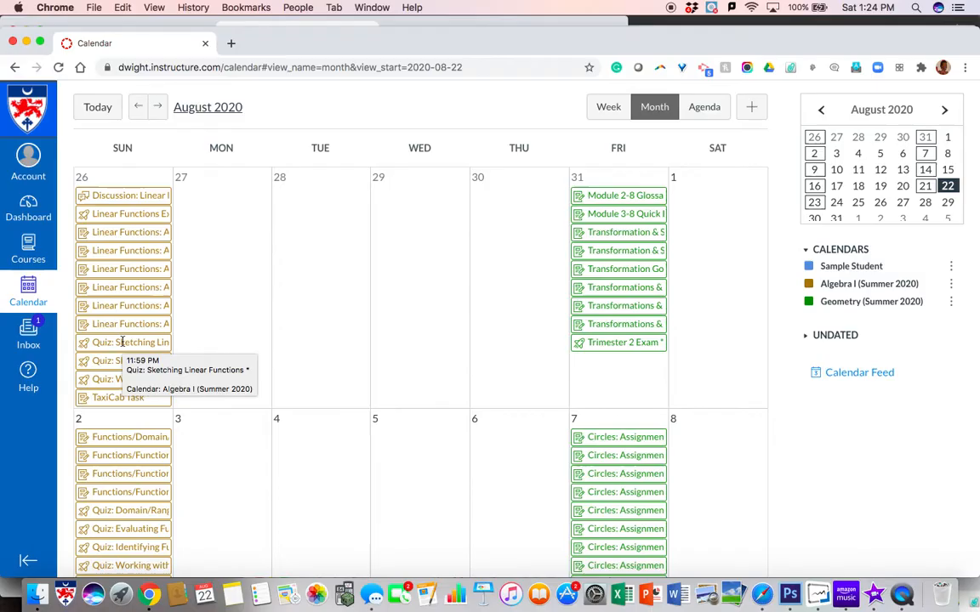
mouse_move(789, 323)
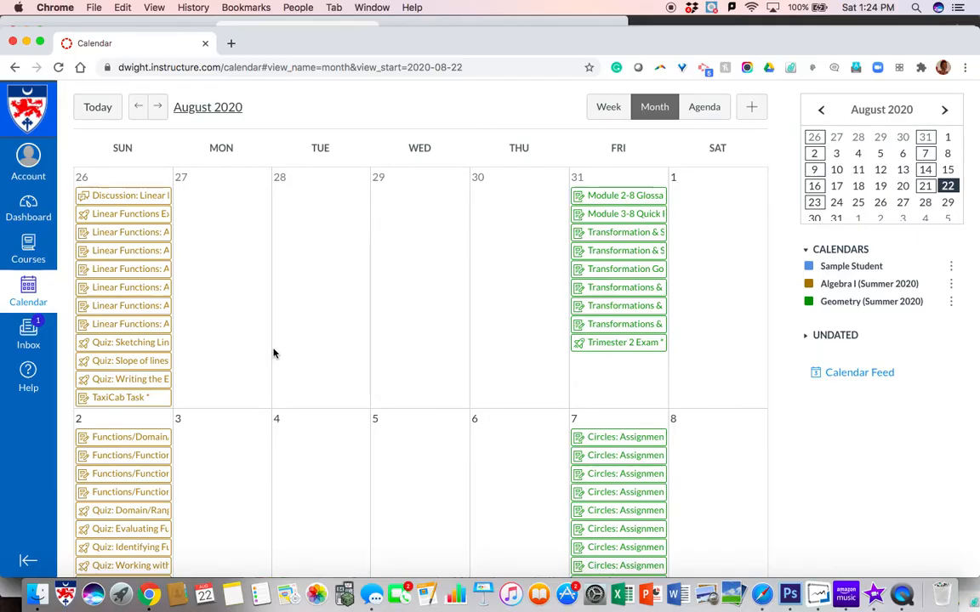
mouse_move(28, 247)
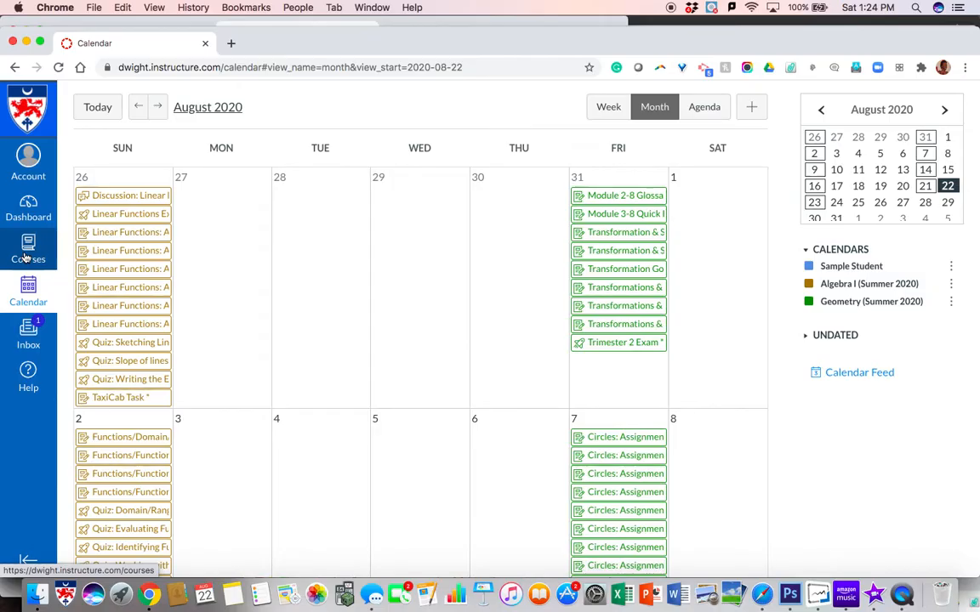
- Visit Algebra I (Summer 2020) from the Courses panel, then return to the Dashboard course cards
left_click(27, 247)
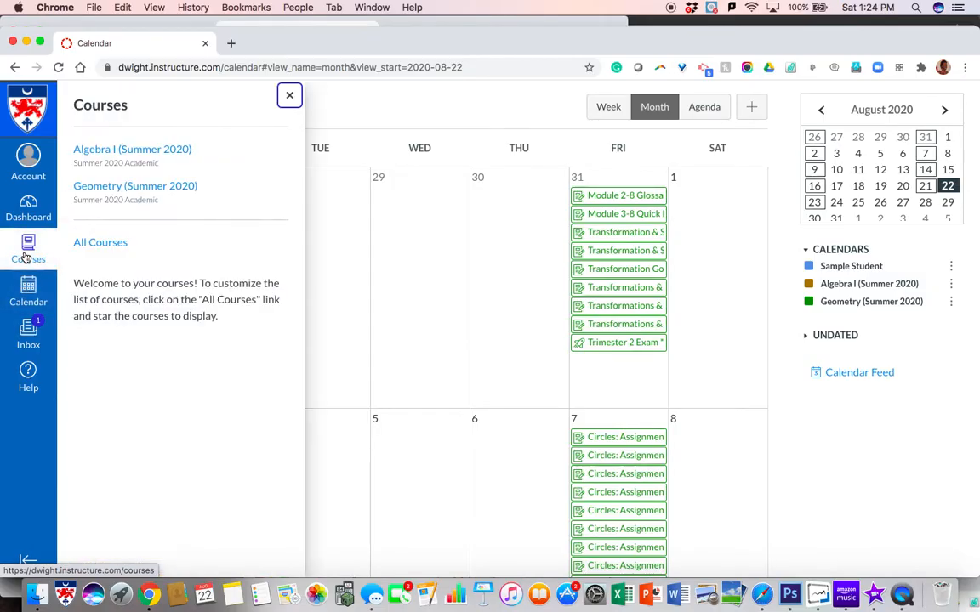
mouse_move(157, 155)
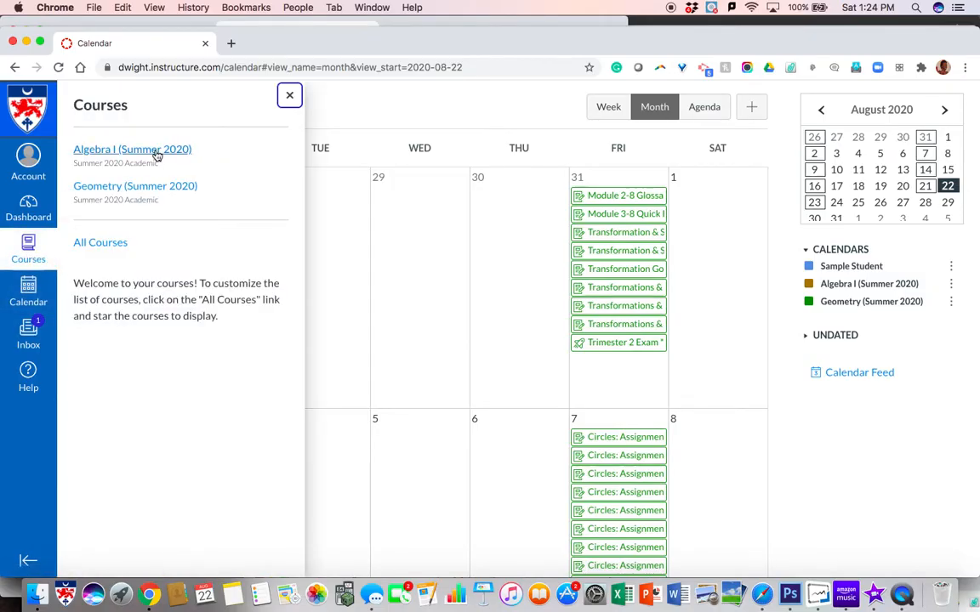
left_click(132, 149)
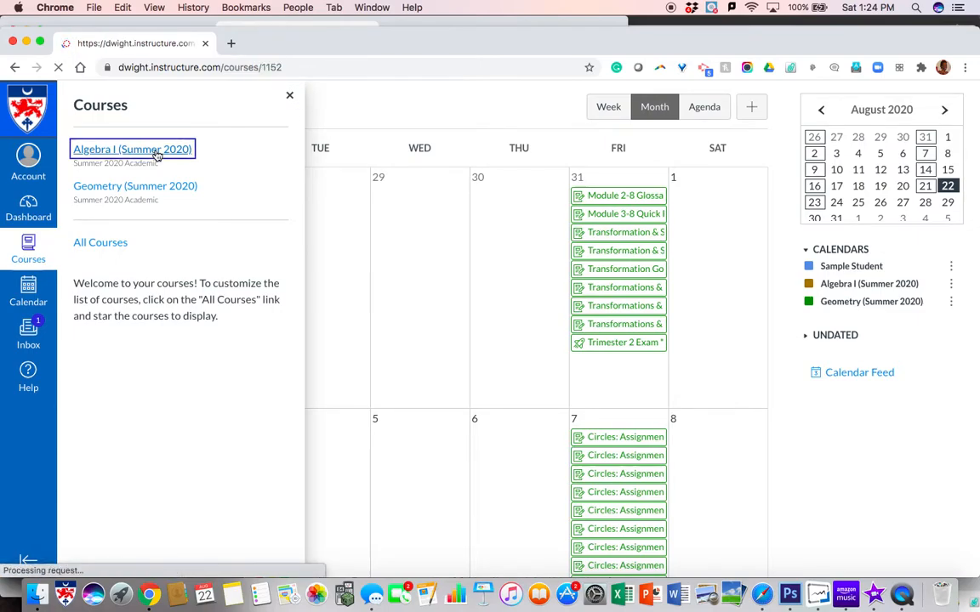
left_click(133, 150)
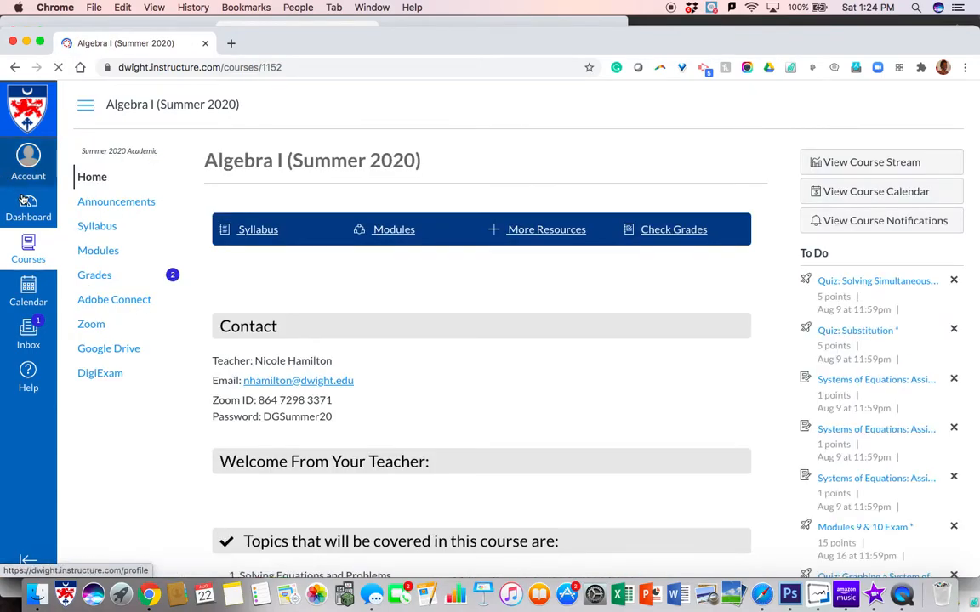
left_click(27, 208)
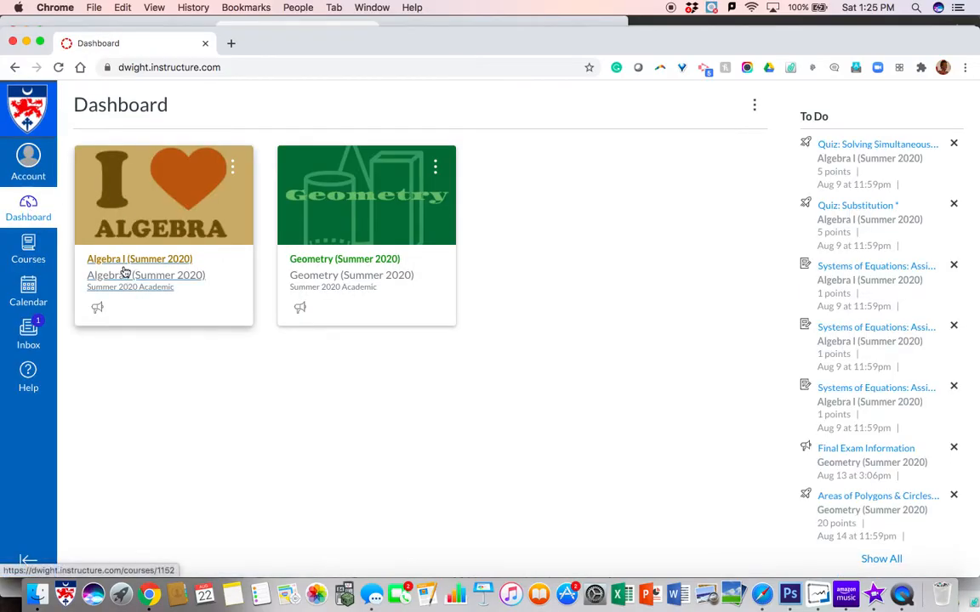
- Enter Algebra I (Summer 2020) from its card and look over the welcome banner and To Do list
left_click(140, 259)
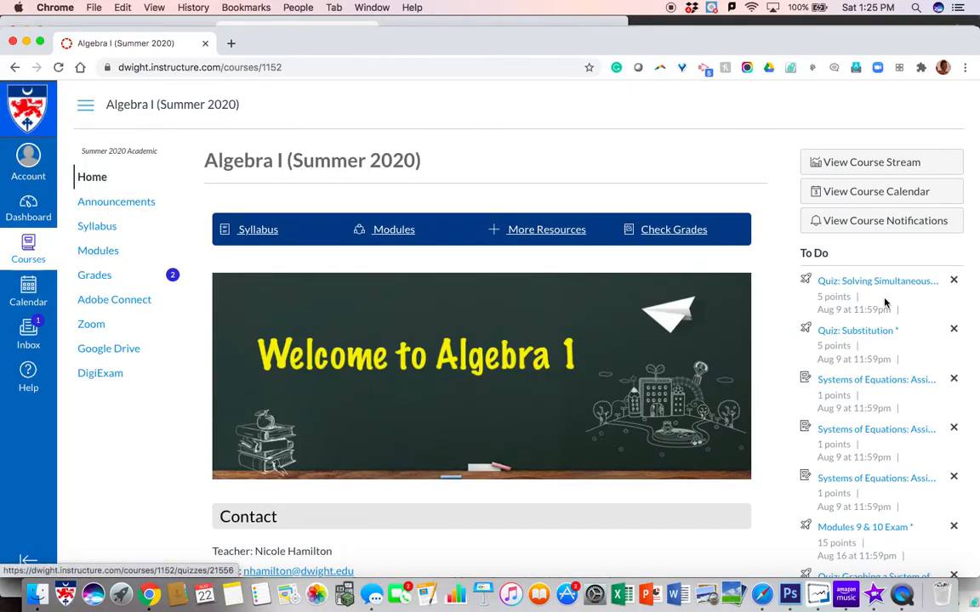
scroll("down", 3)
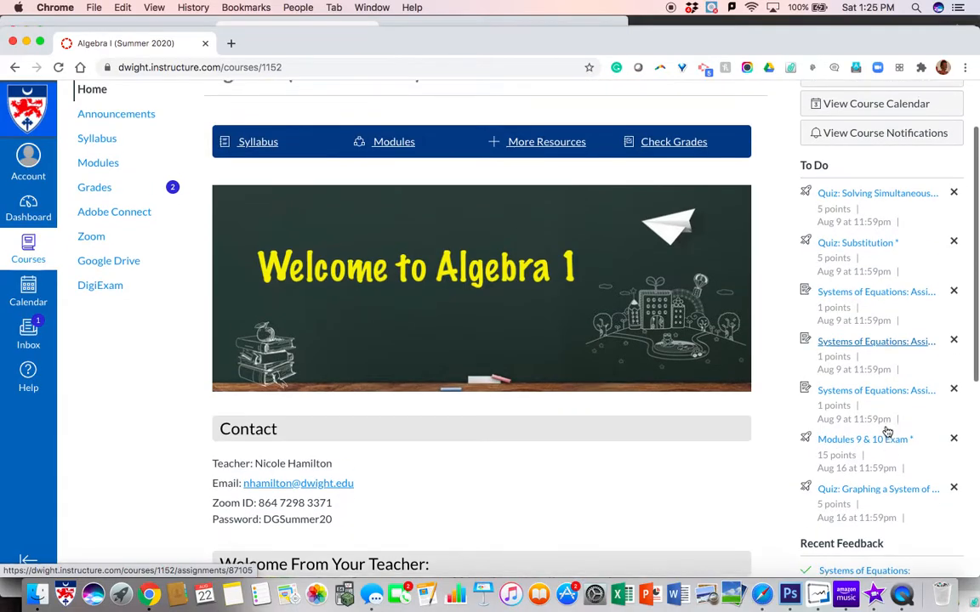
scroll("down", 3)
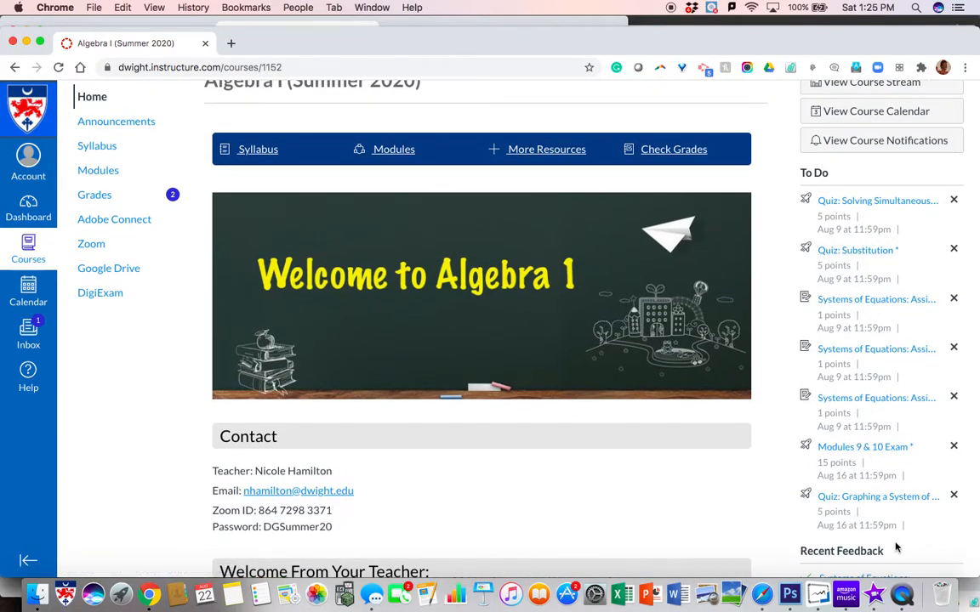
mouse_move(599, 322)
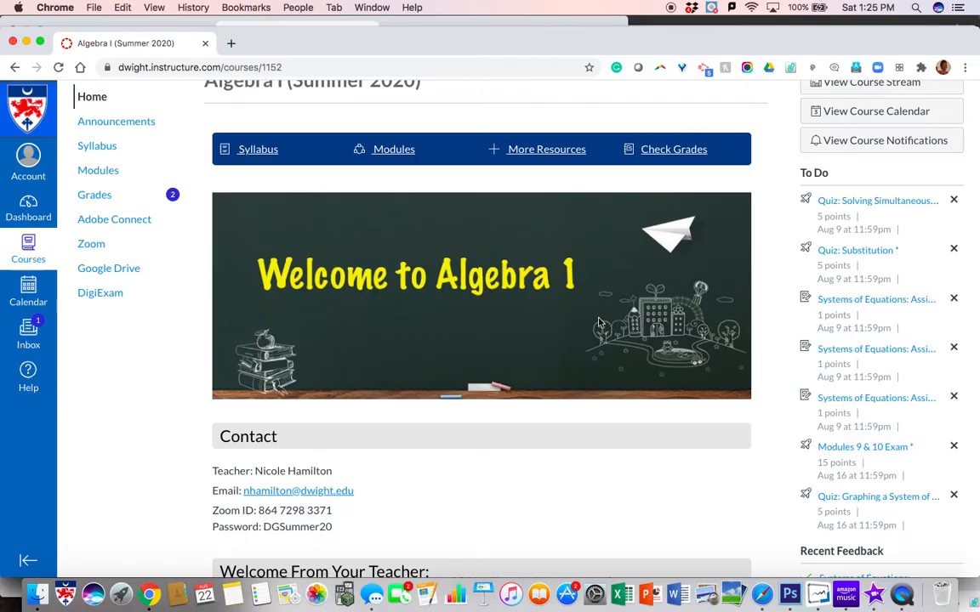
mouse_move(115, 120)
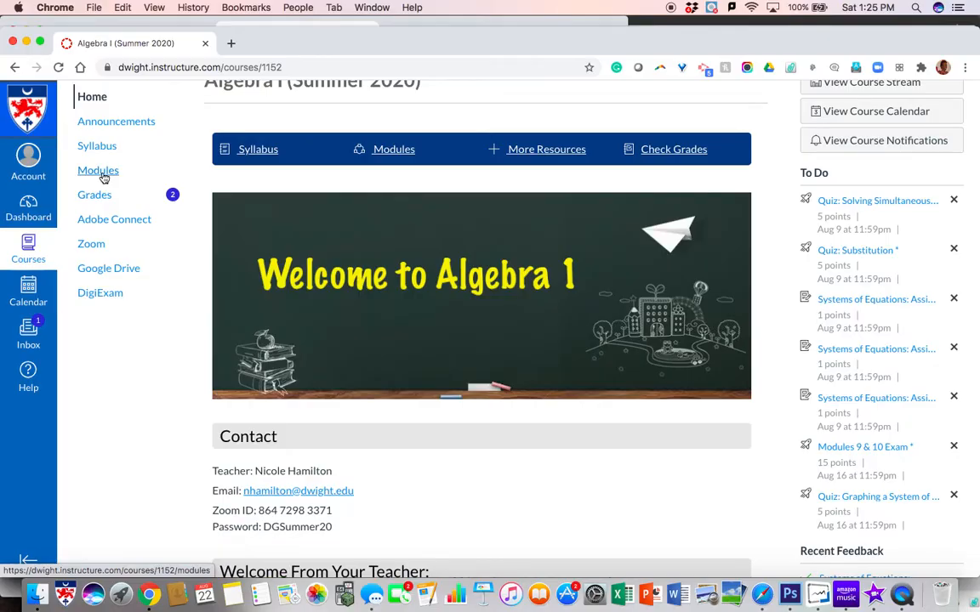
- Show the Algebra I Modules list past the orientation module
left_click(98, 170)
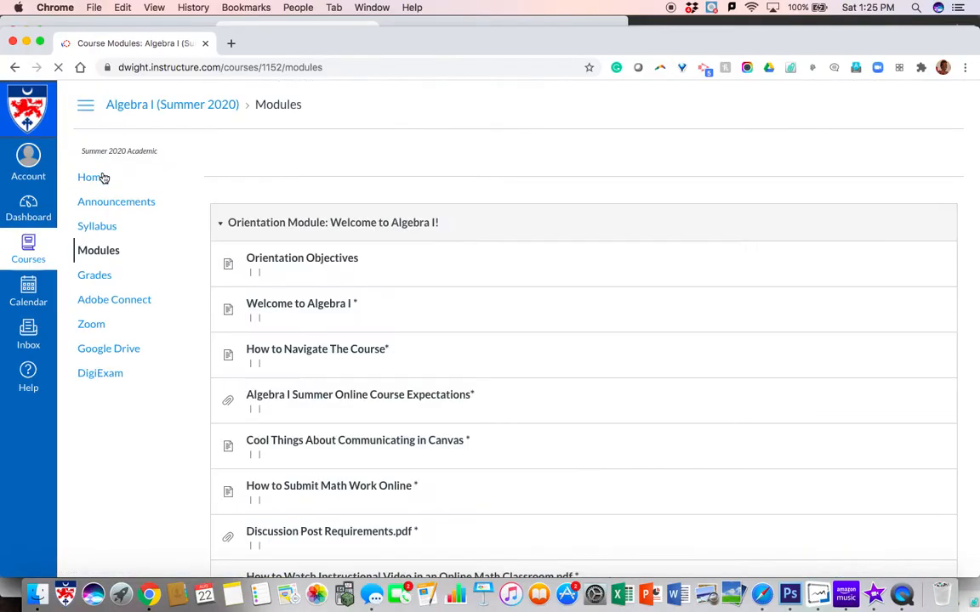
left_click(316, 348)
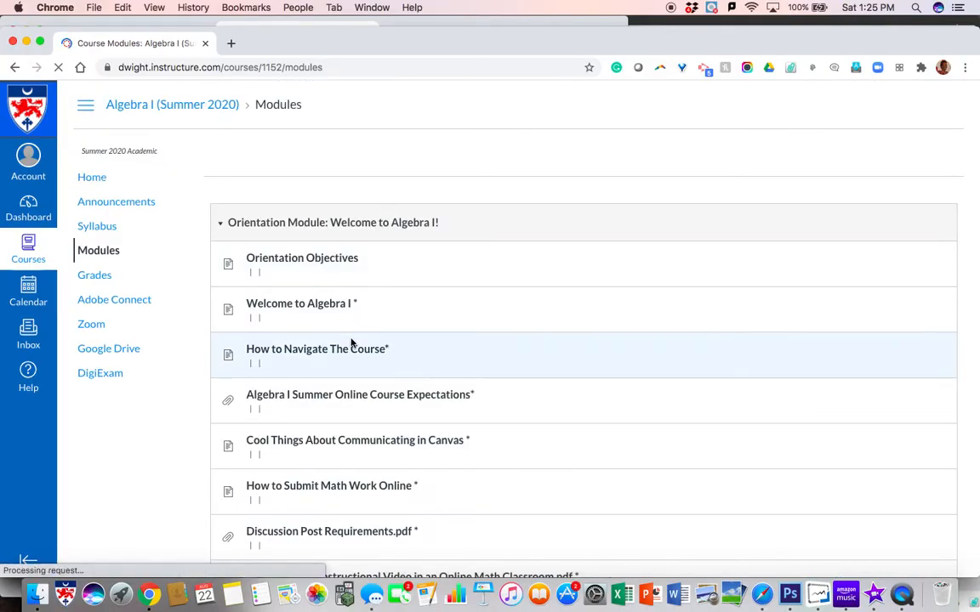
scroll("down", 3)
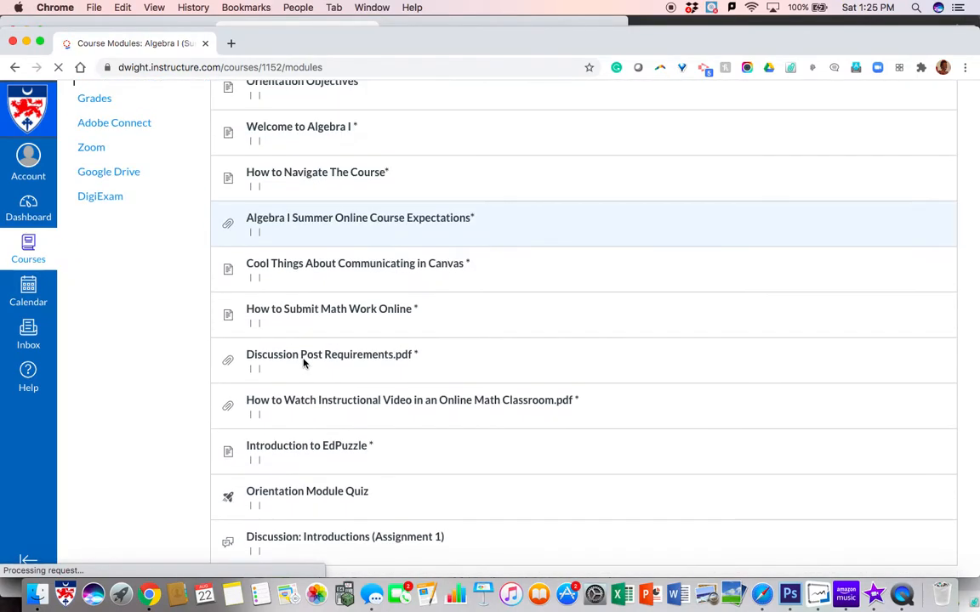
scroll("down", 3)
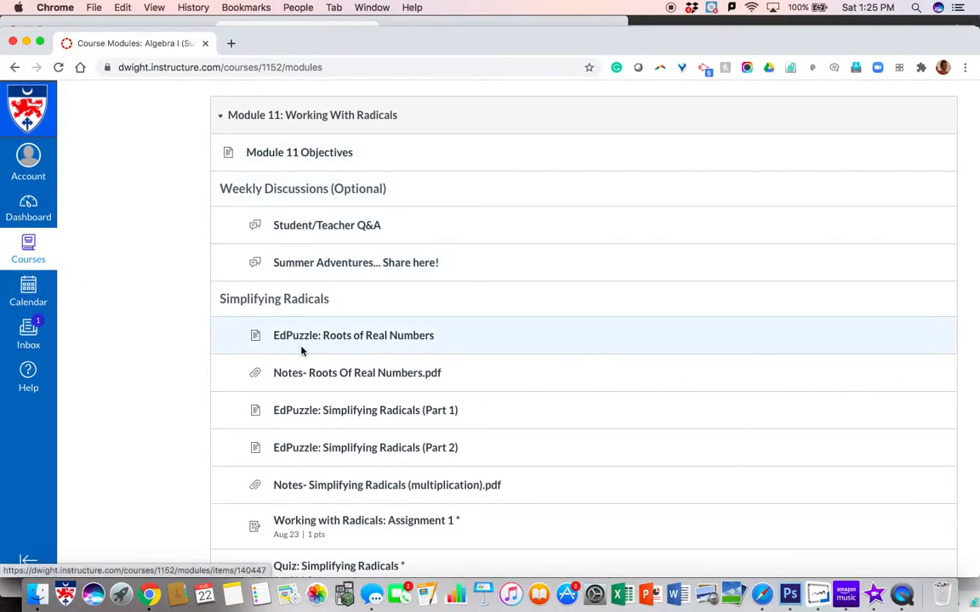
mouse_move(296, 385)
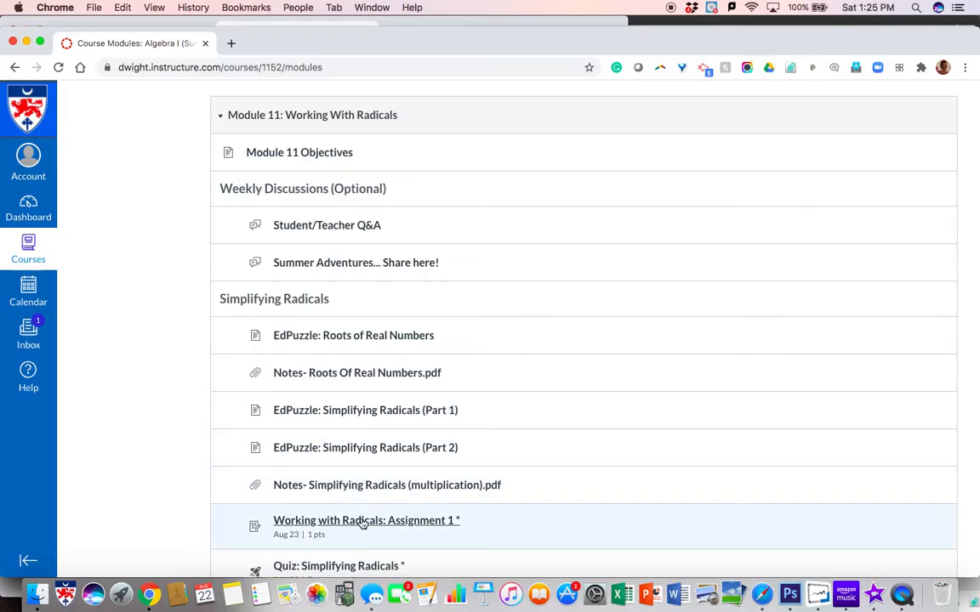
- Bring Module 11: Working With Radicals' Simplifying Radicals items with Aug 23 due dates into view
scroll("down", 3)
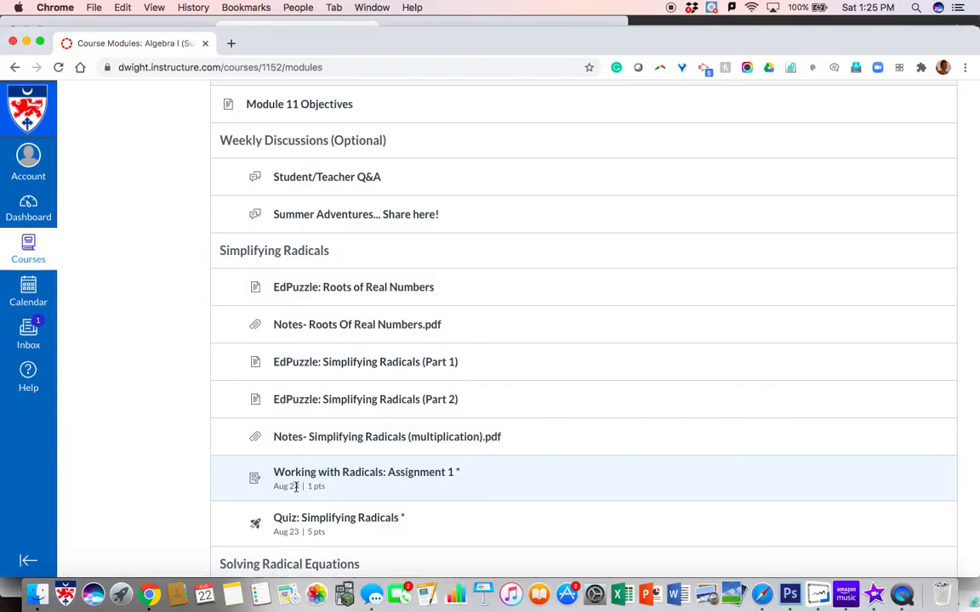
scroll("down", 3)
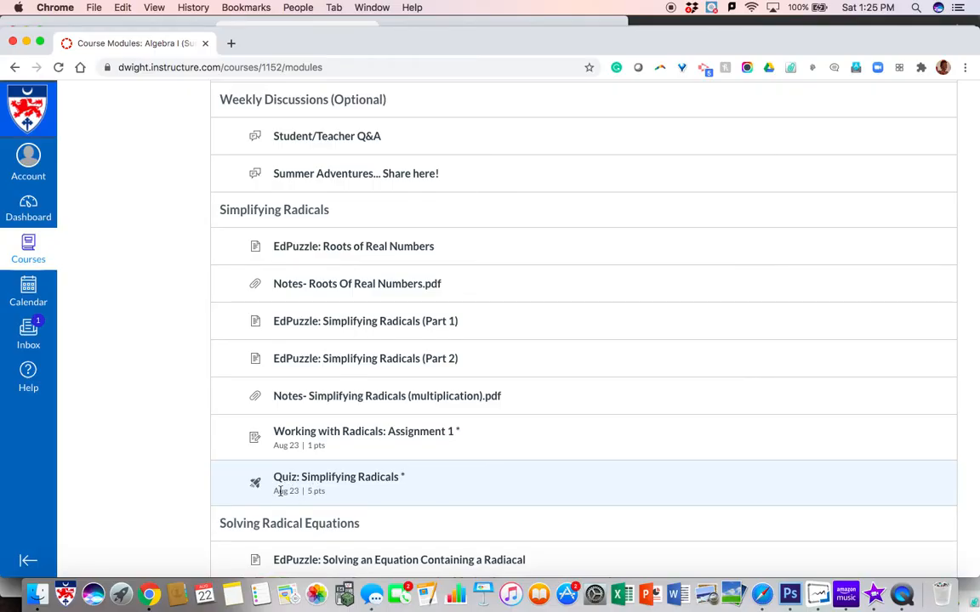
scroll("down", 3)
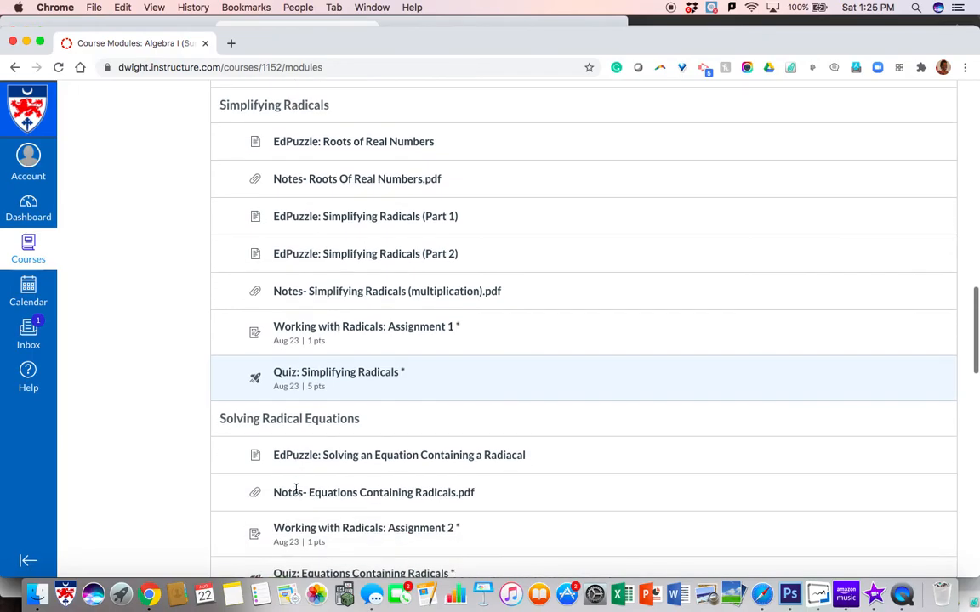
scroll("up", 3)
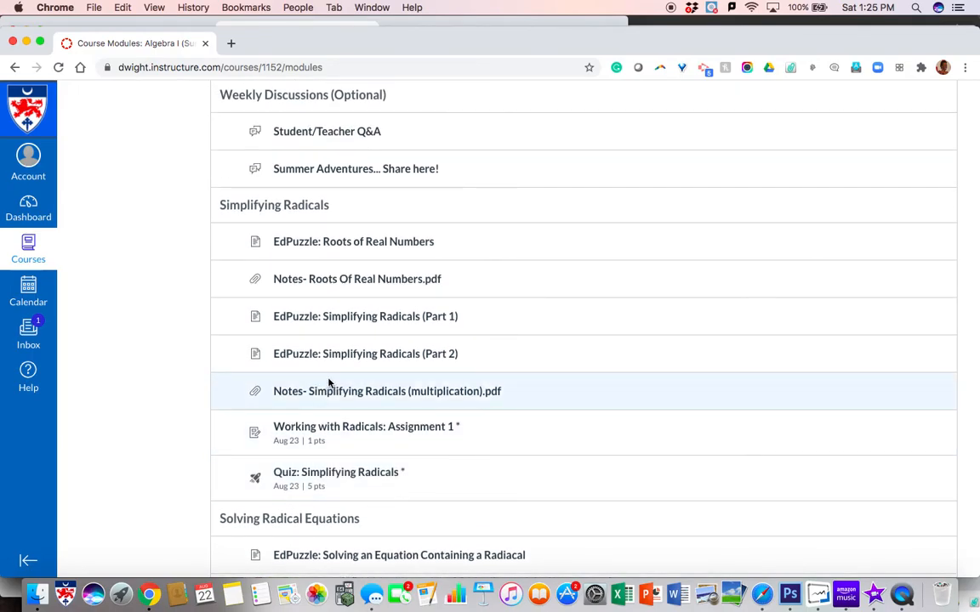